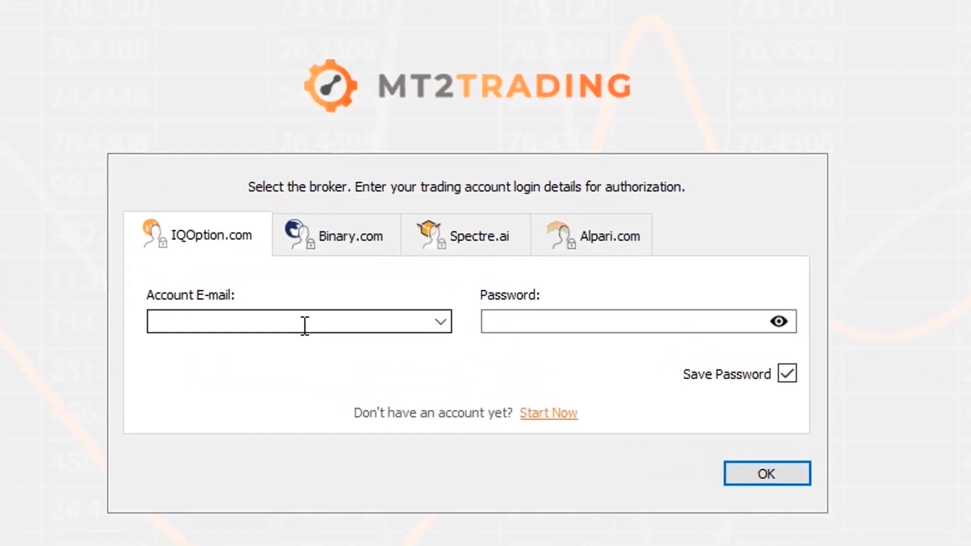
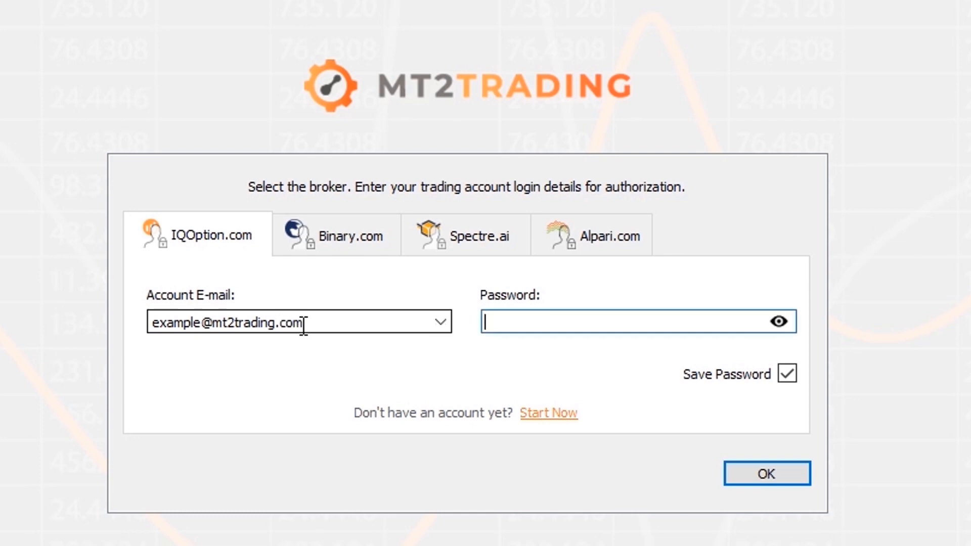
- Sign in to the IQOption.com account with the account e-mail and password
text(password)
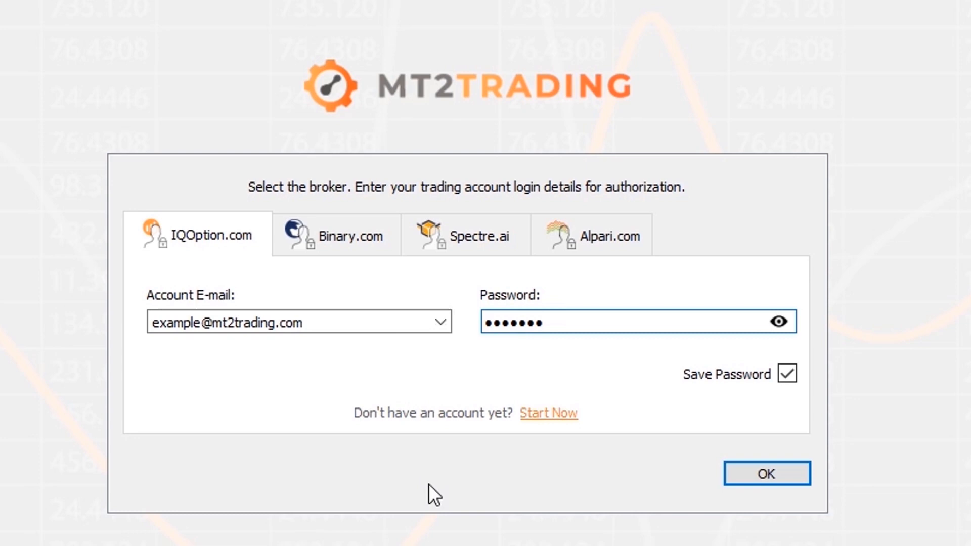
click(766, 474)
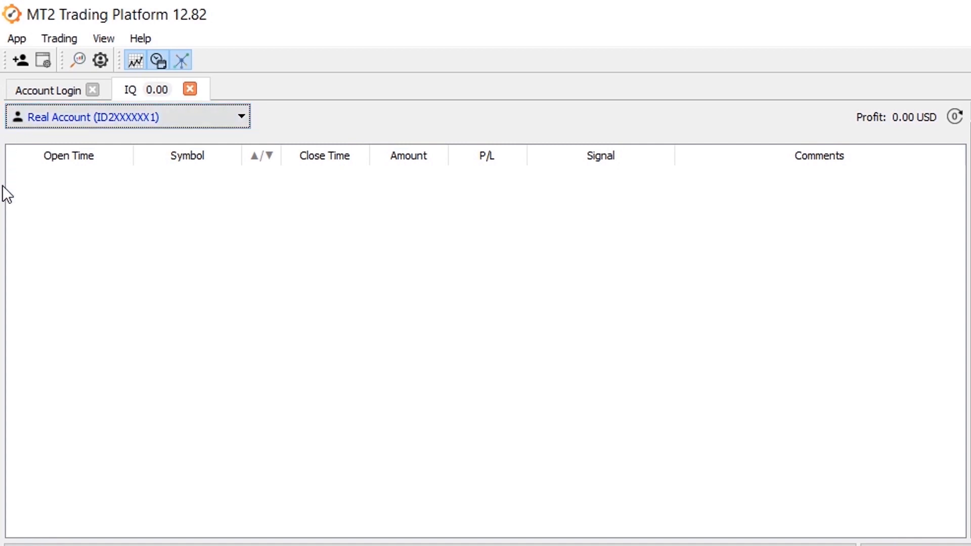
mouse_move(14, 510)
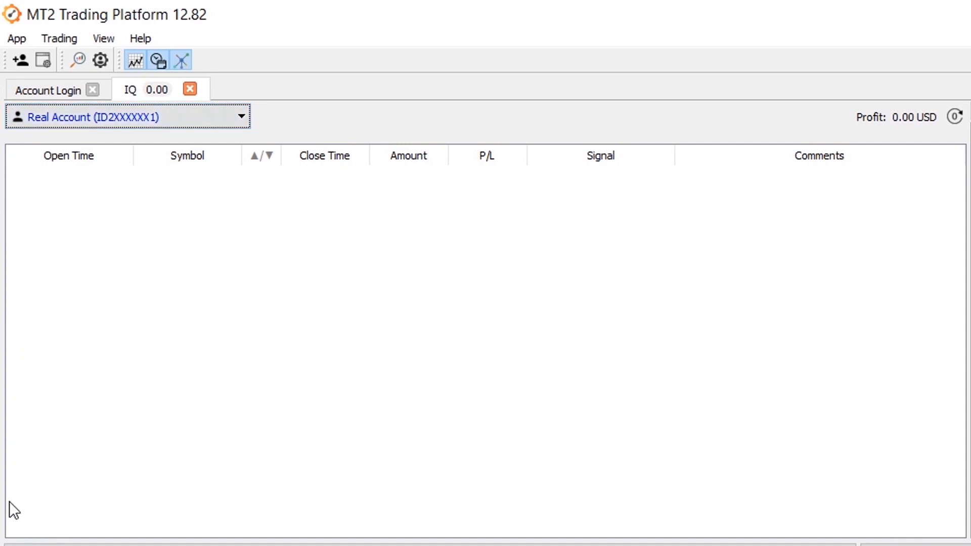
mouse_move(384, 532)
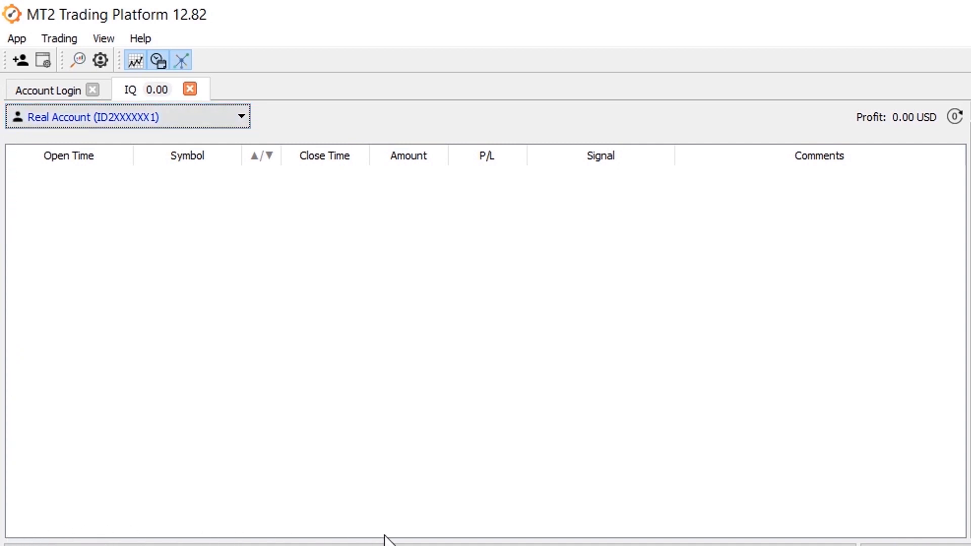
mouse_move(927, 530)
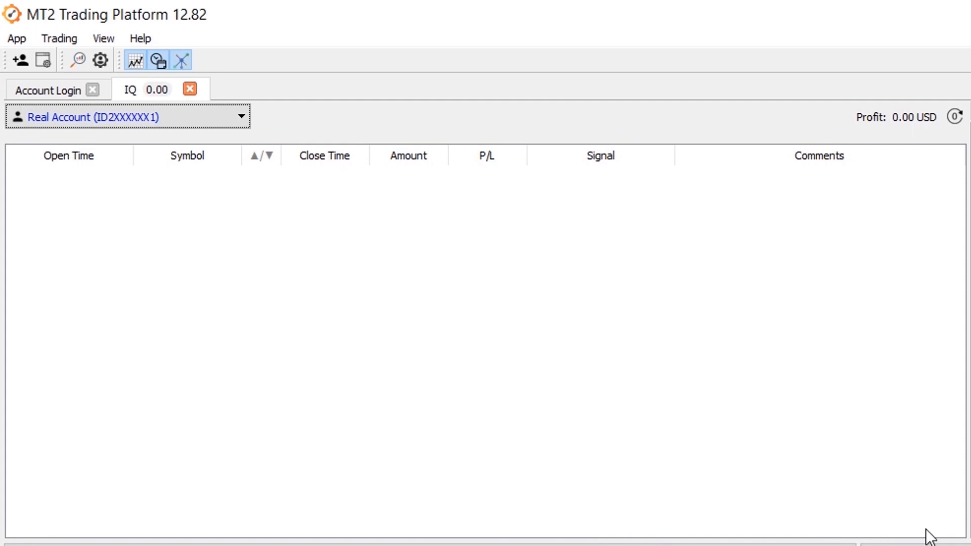
mouse_move(967, 240)
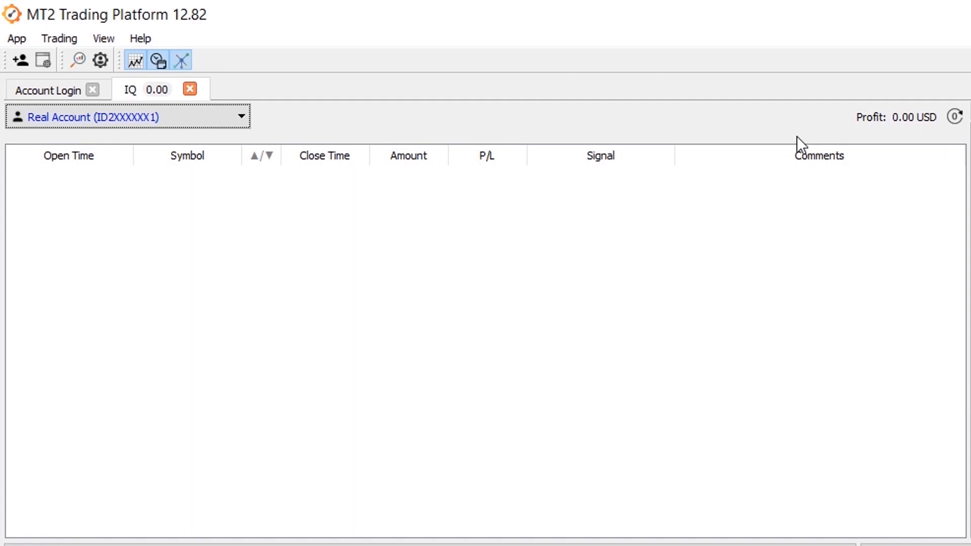
mouse_move(235, 140)
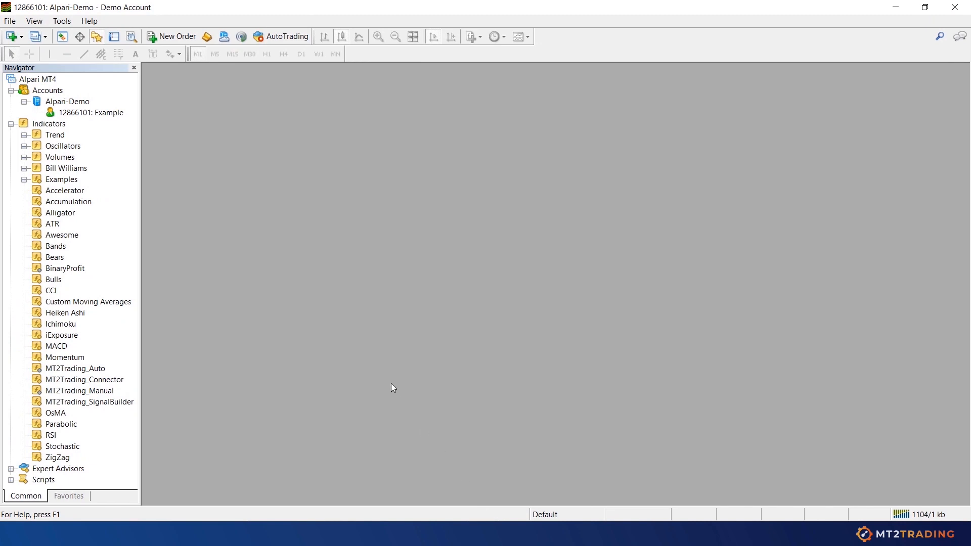
mouse_move(390, 386)
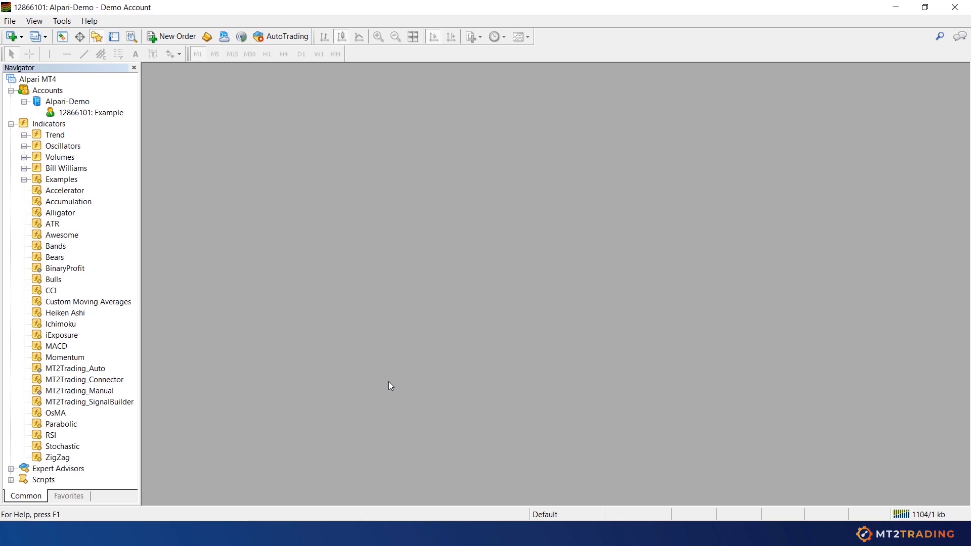
mouse_move(381, 374)
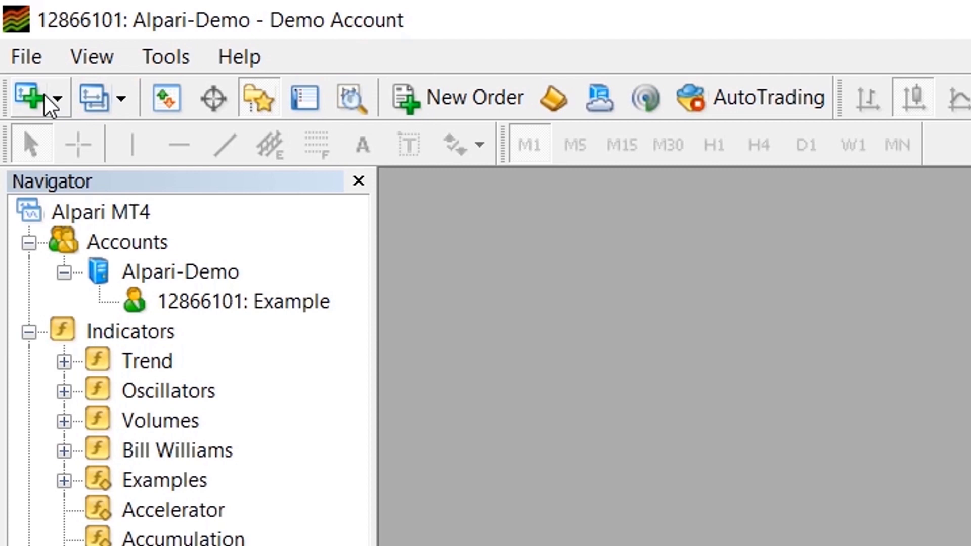
- Create a new GBPUSD chart on the M1 timeframe, maximized and zoomed in on recent candles
click(55, 99)
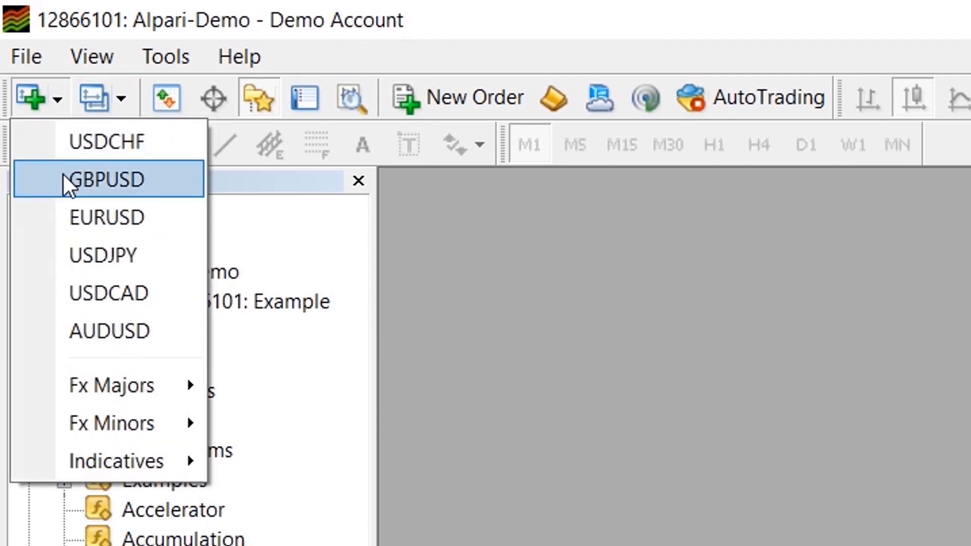
click(106, 179)
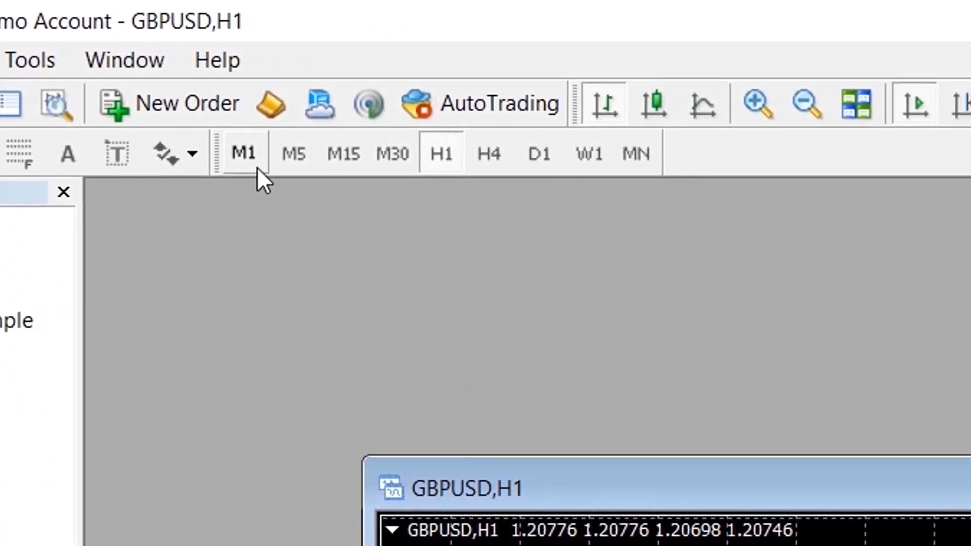
click(244, 154)
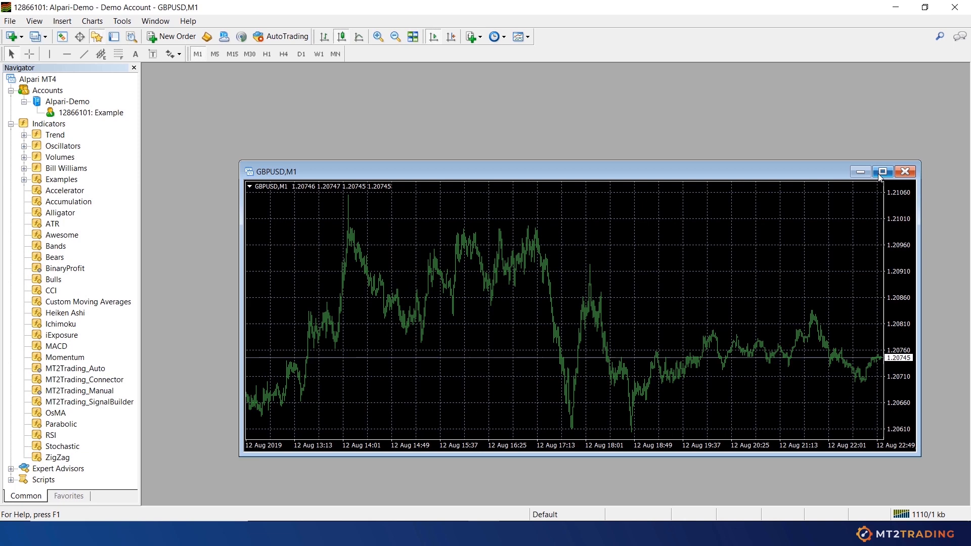
click(882, 171)
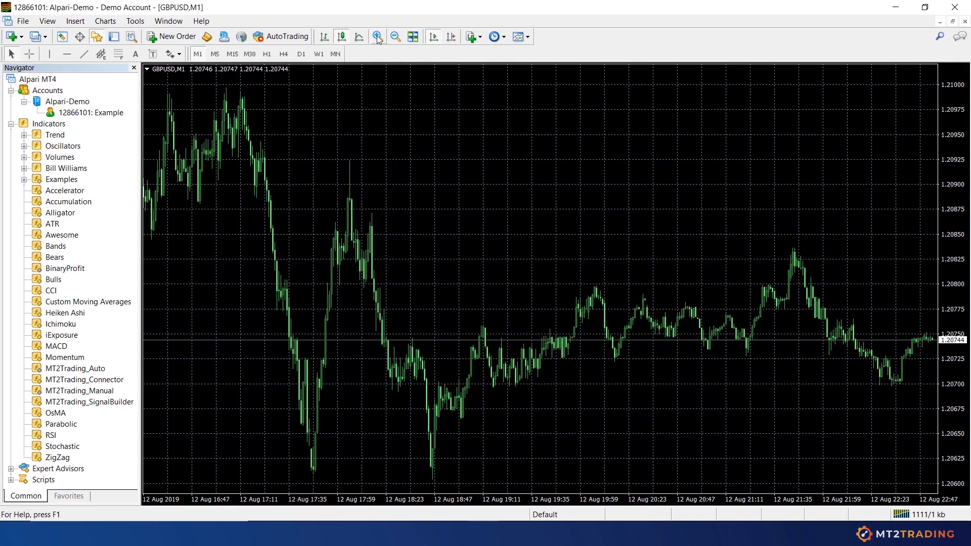
click(376, 37)
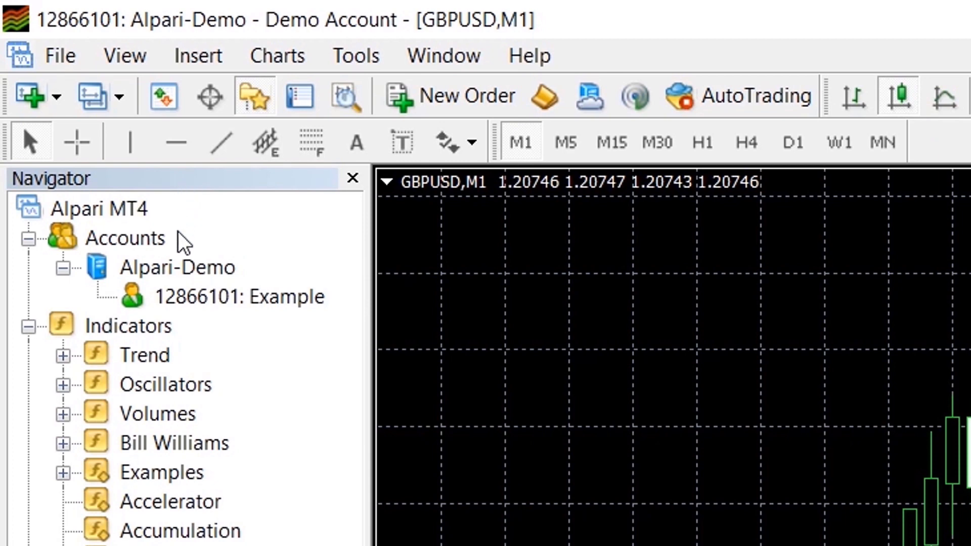
- Add the MT2Trading_Manual custom indicator from the Navigator to the GBPUSD chart
scroll(down, 3)
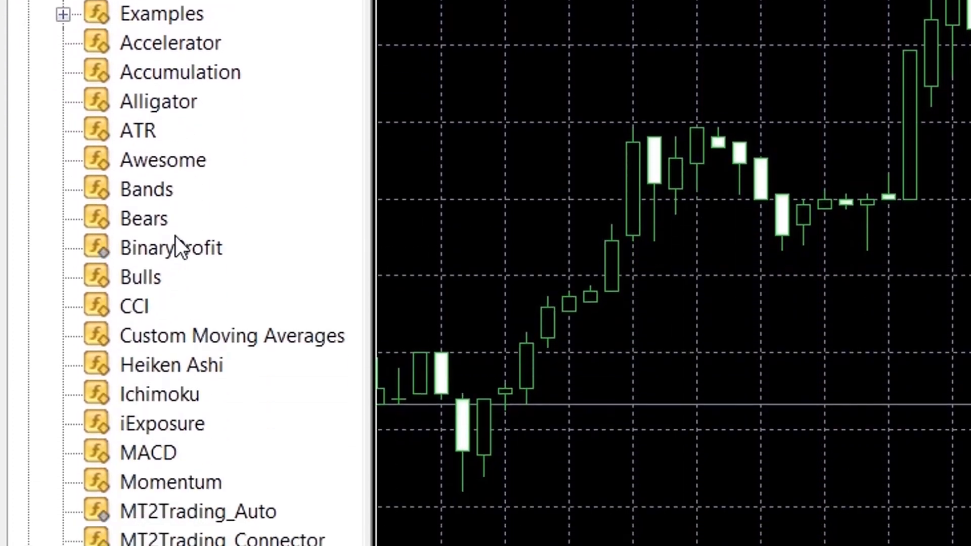
scroll(down, 3)
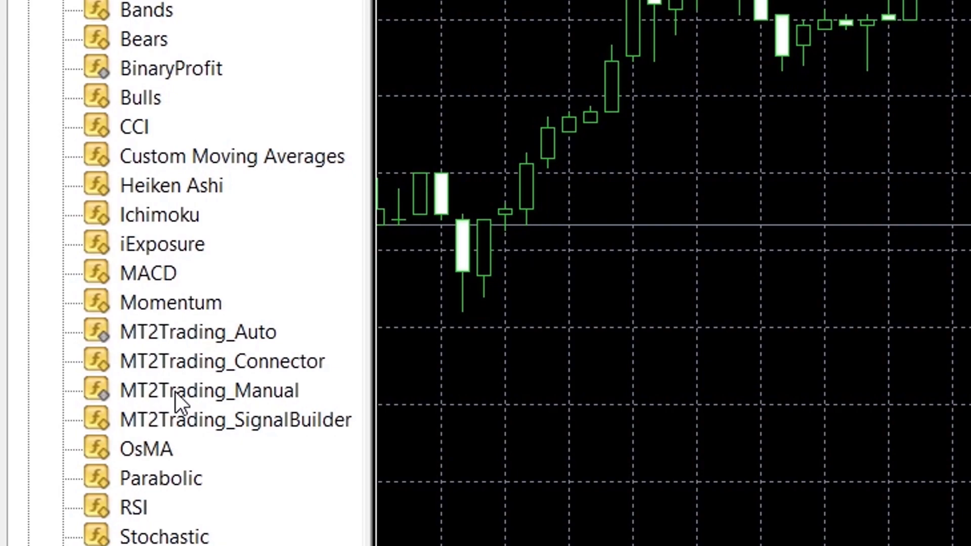
click(183, 390)
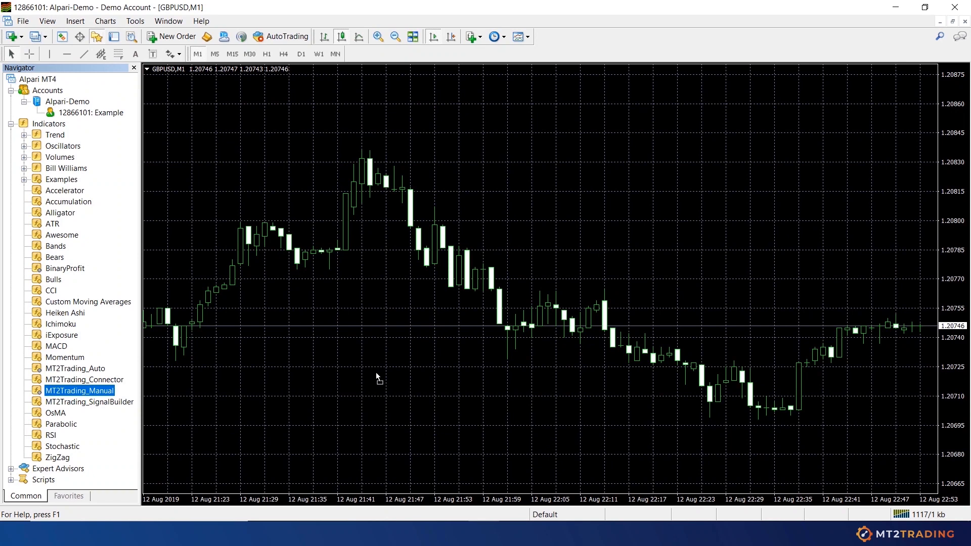
double_click(79, 390)
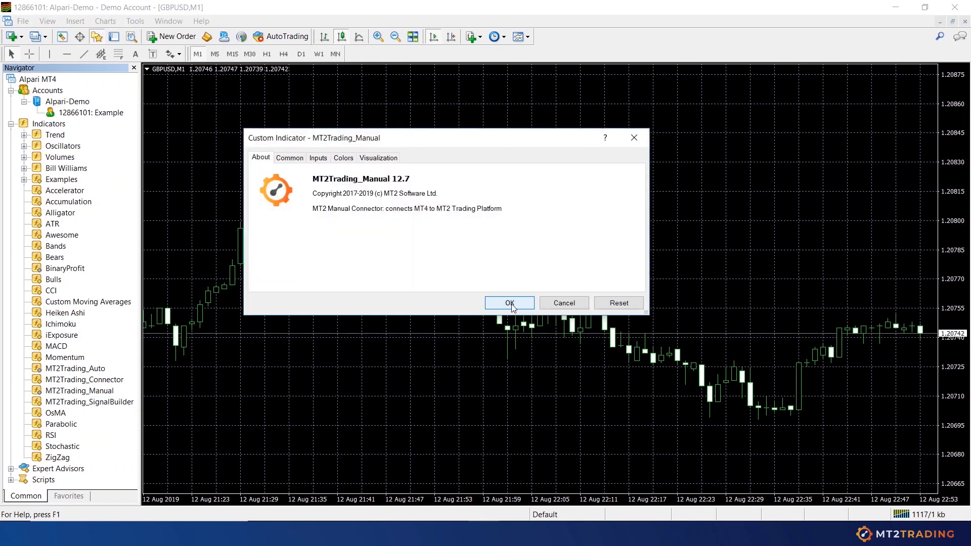
click(508, 303)
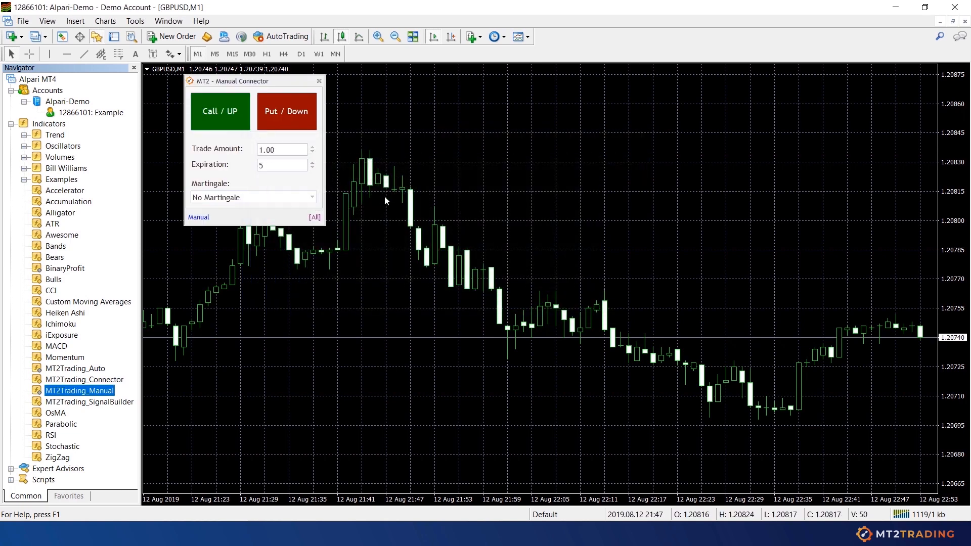
- Drag the Manual Connector panel lower down on the chart
drag(236, 81, 248, 154)
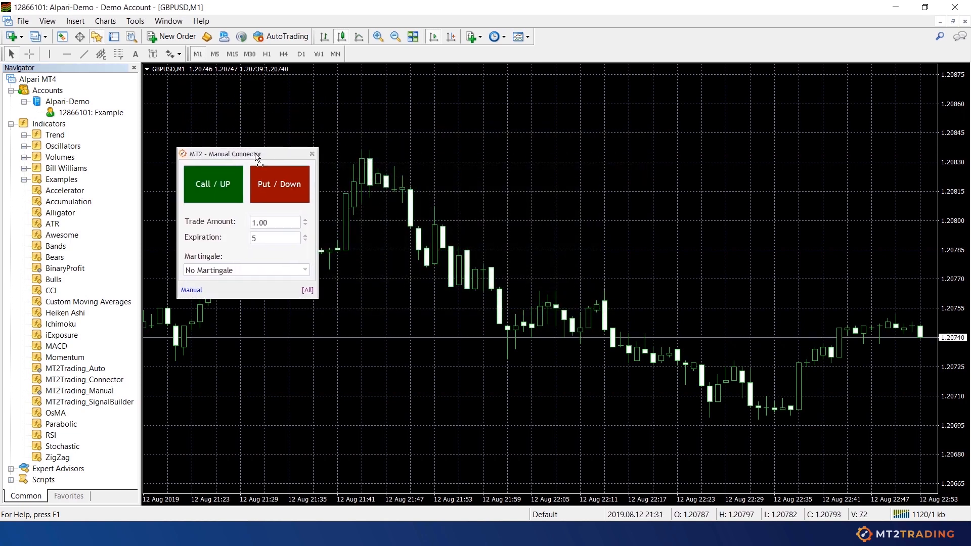
drag(222, 154, 237, 255)
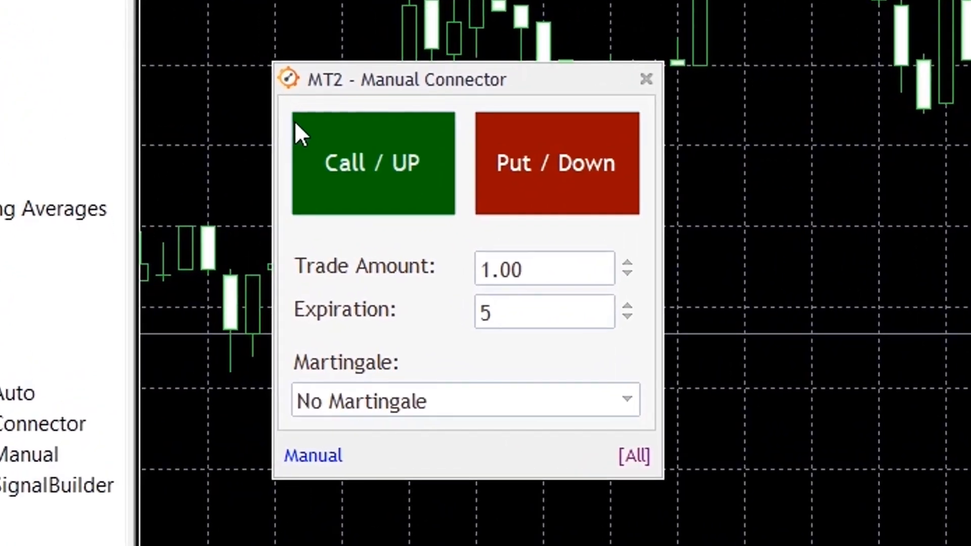
mouse_move(455, 208)
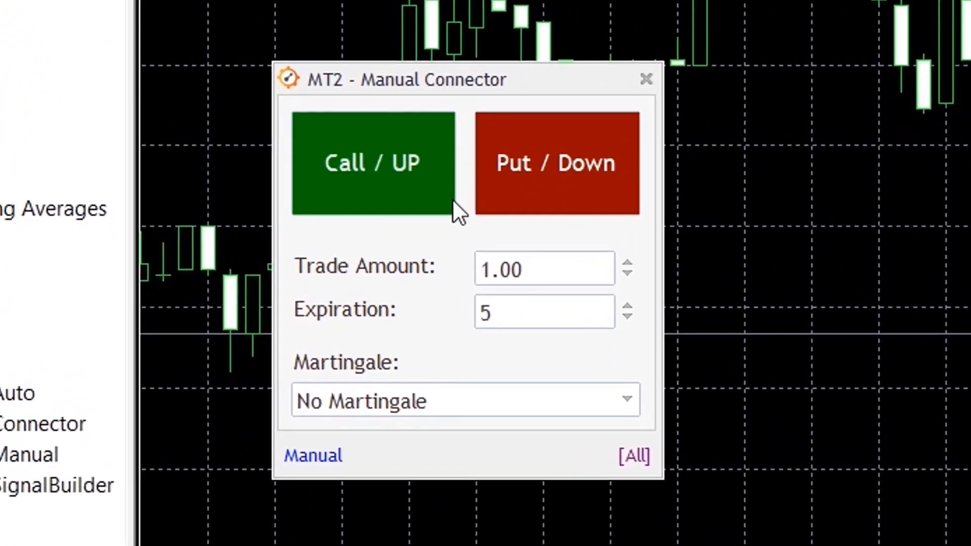
mouse_move(473, 216)
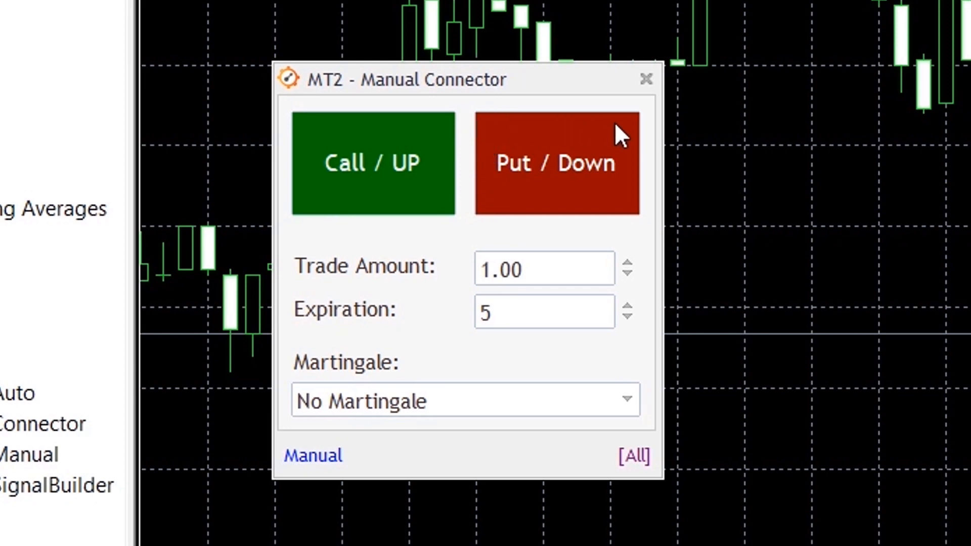
mouse_move(506, 224)
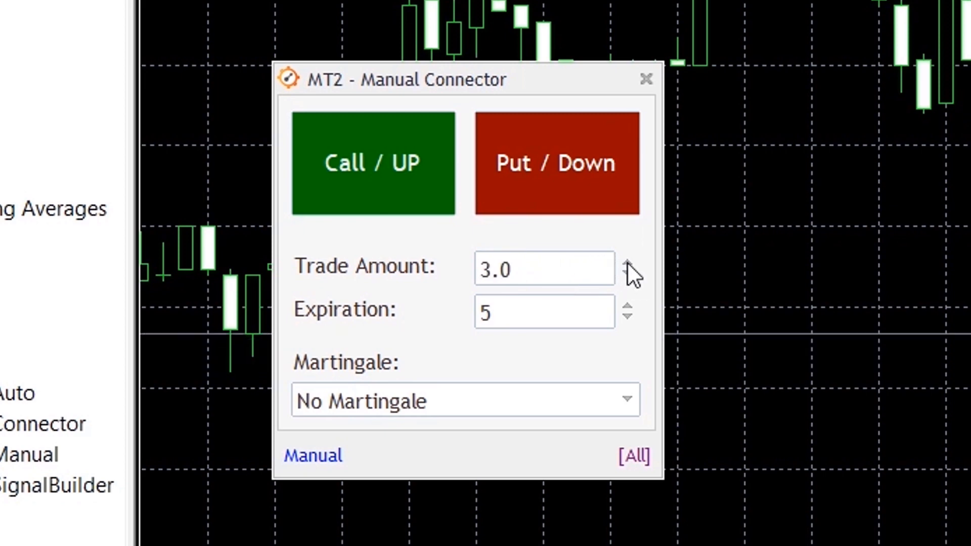
- Set Trade Amount to 1.0, Expiration to 1, and keep No Martingale as the martingale mode
click(627, 264)
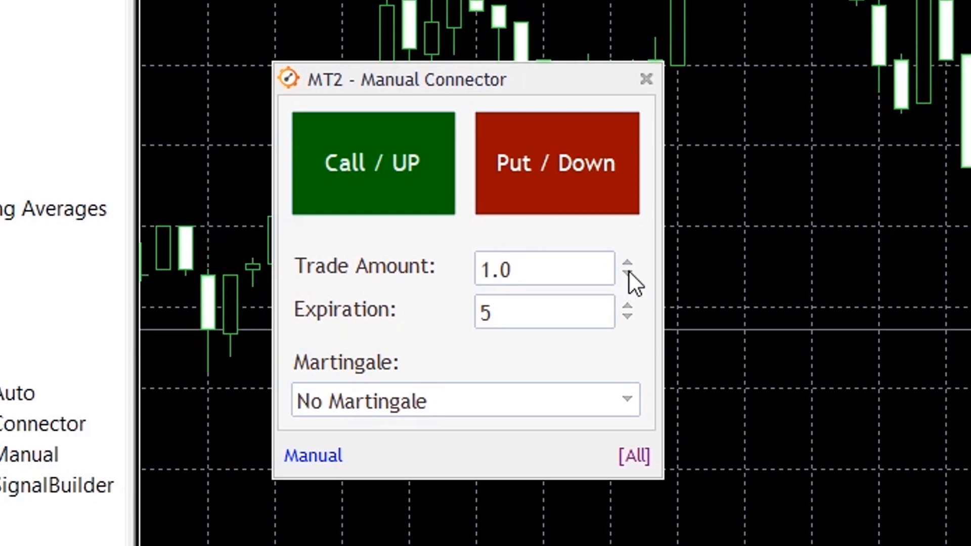
click(628, 320)
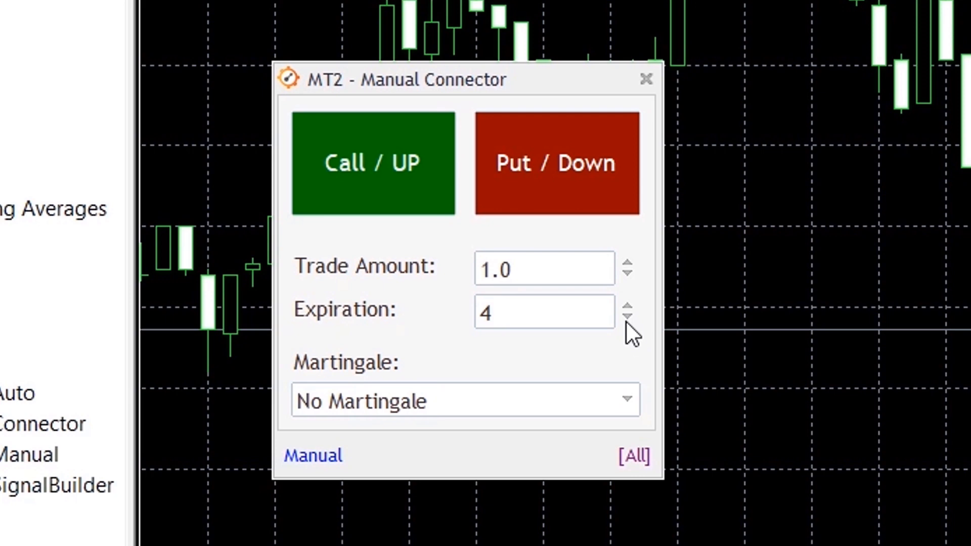
click(628, 323)
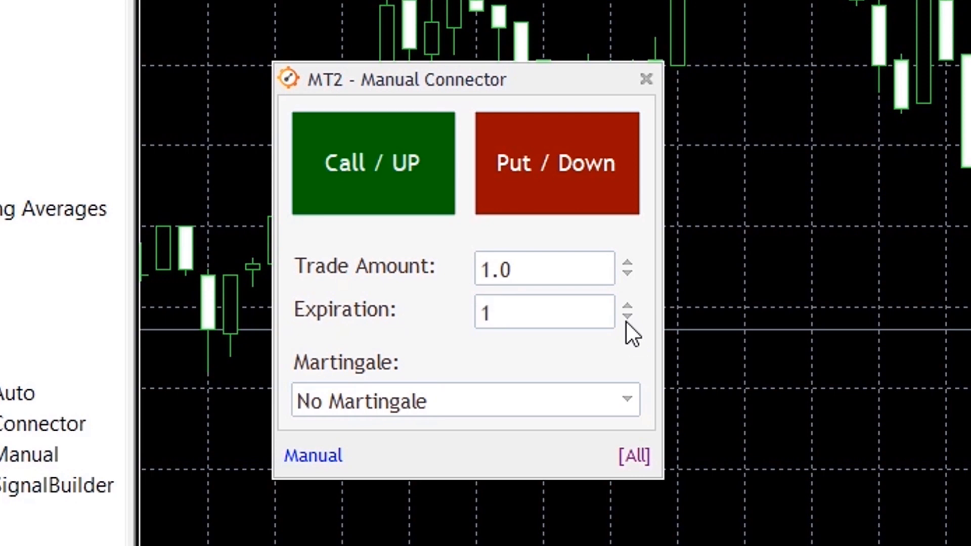
mouse_move(619, 360)
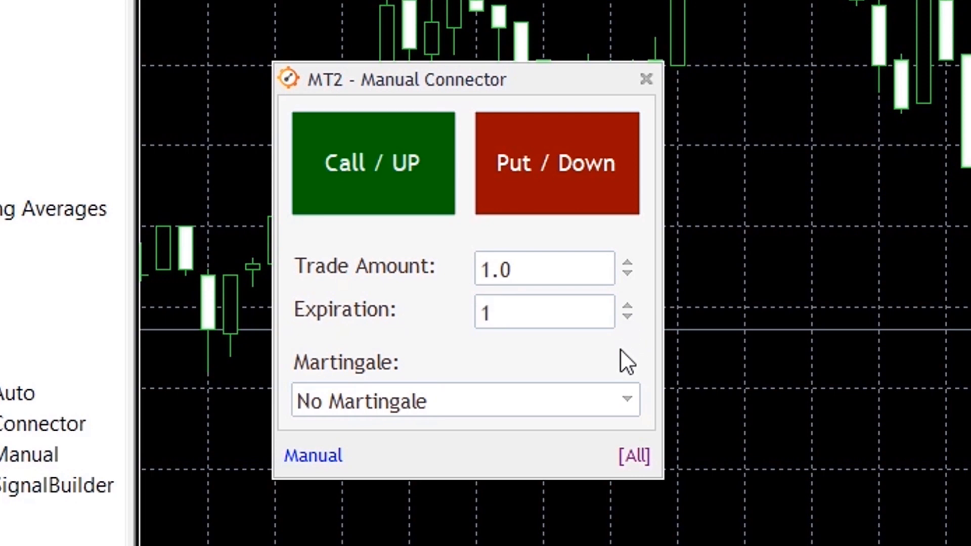
click(464, 400)
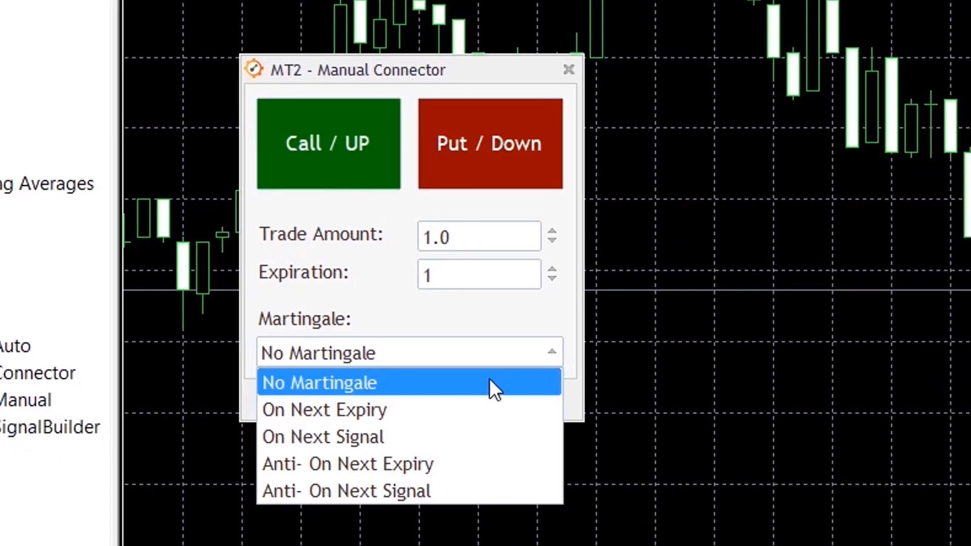
mouse_move(362, 439)
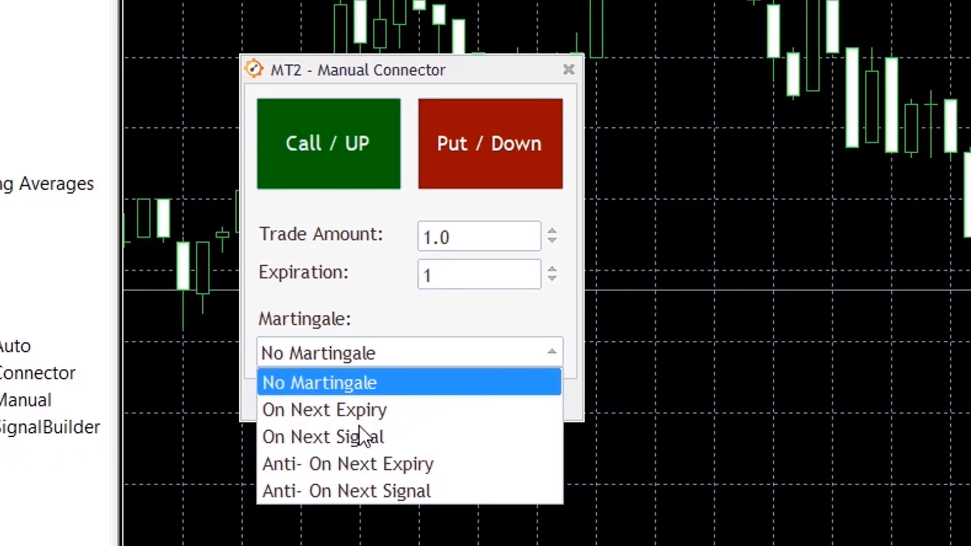
mouse_move(360, 479)
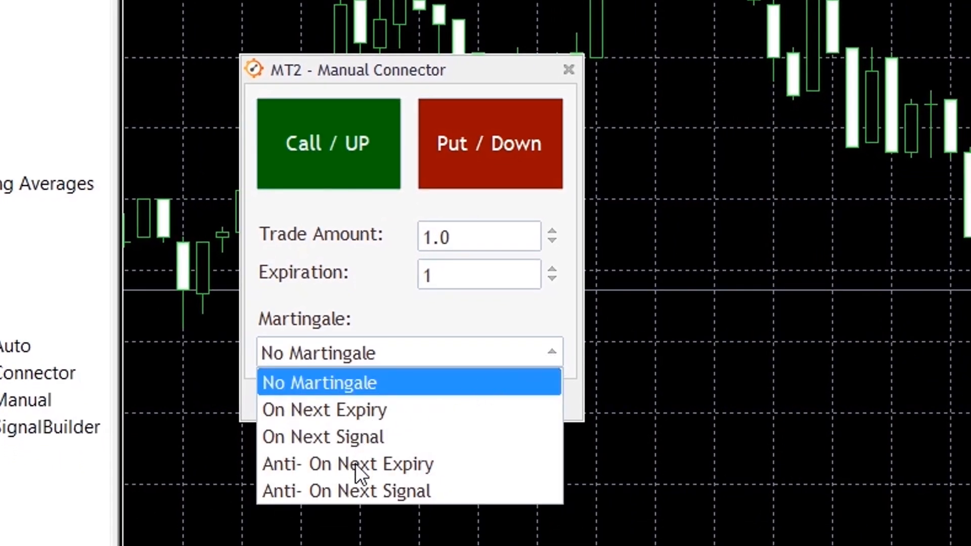
click(318, 382)
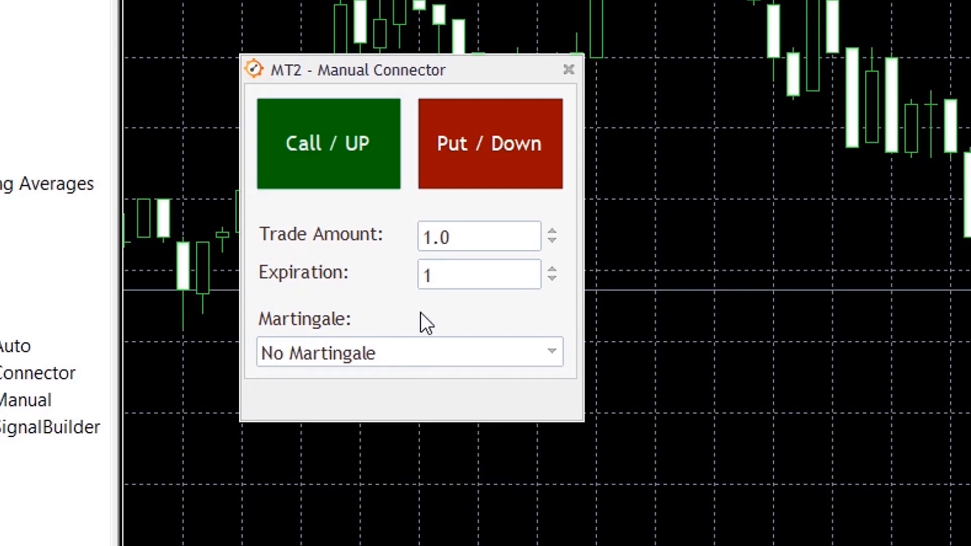